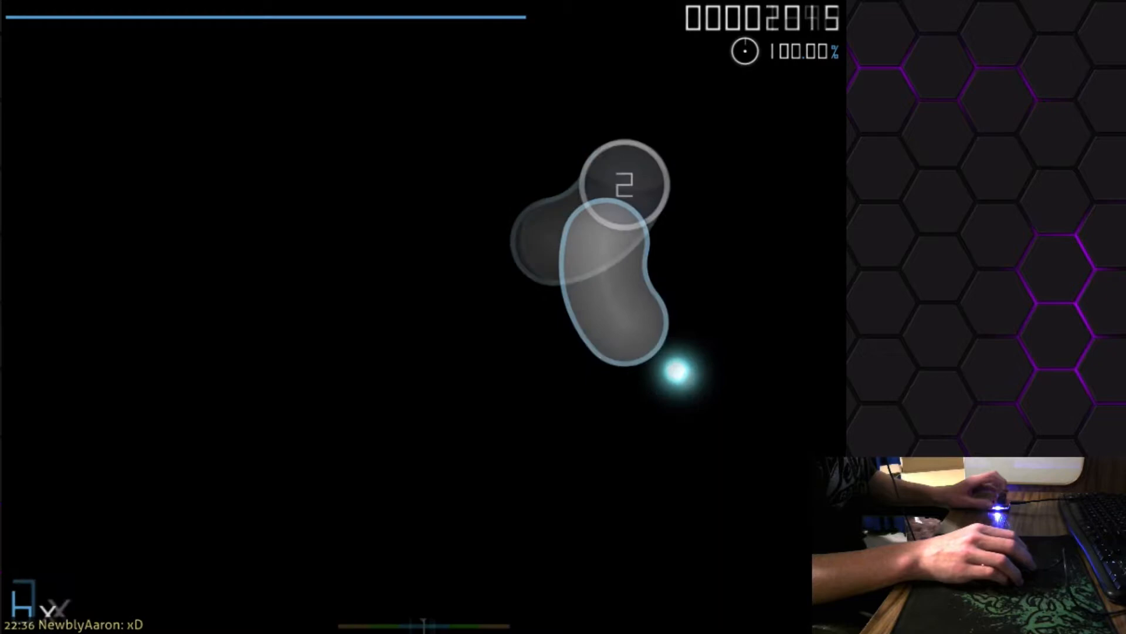
mouse_move(230, 385)
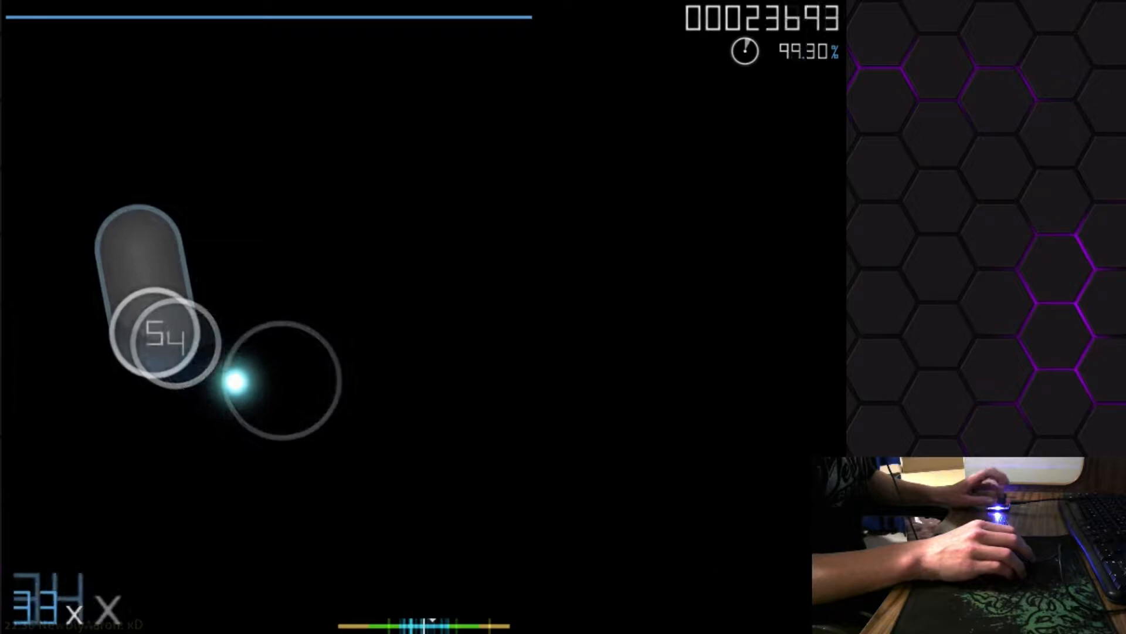